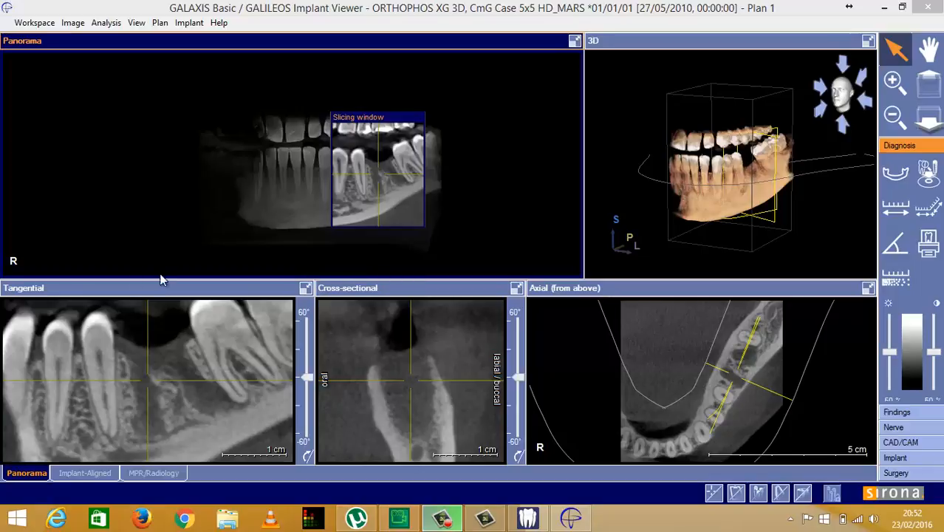
{"action": "mouse_move", "coordinate": [205, 395]}
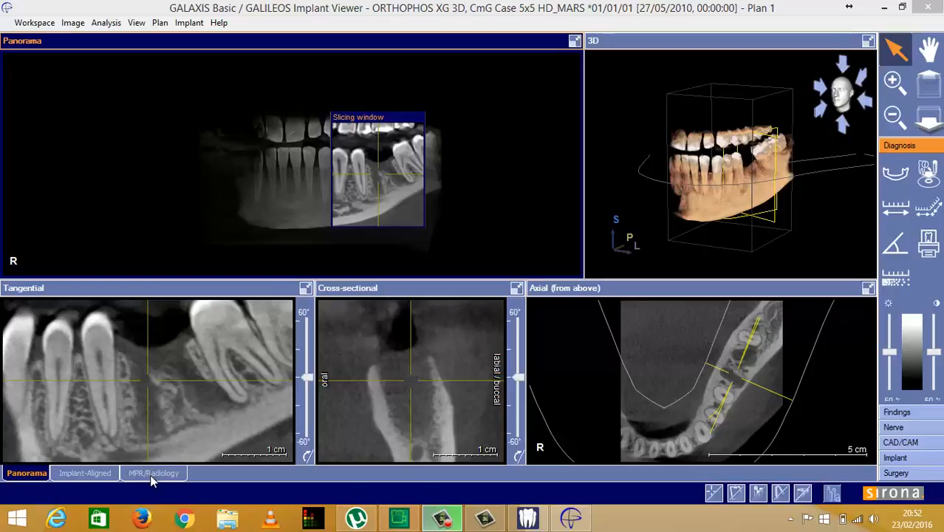
{"action": "mouse_move", "coordinate": [425, 183]}
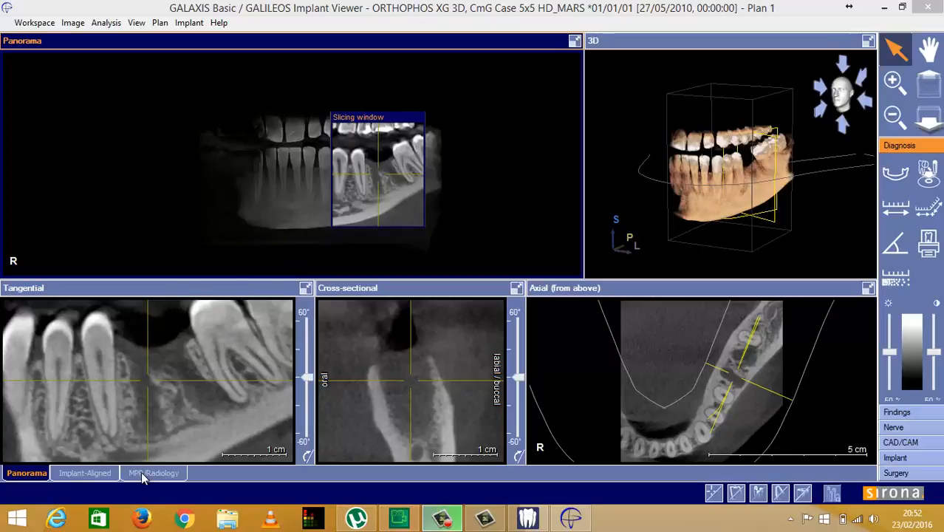
{"action": "mouse_move", "coordinate": [148, 478]}
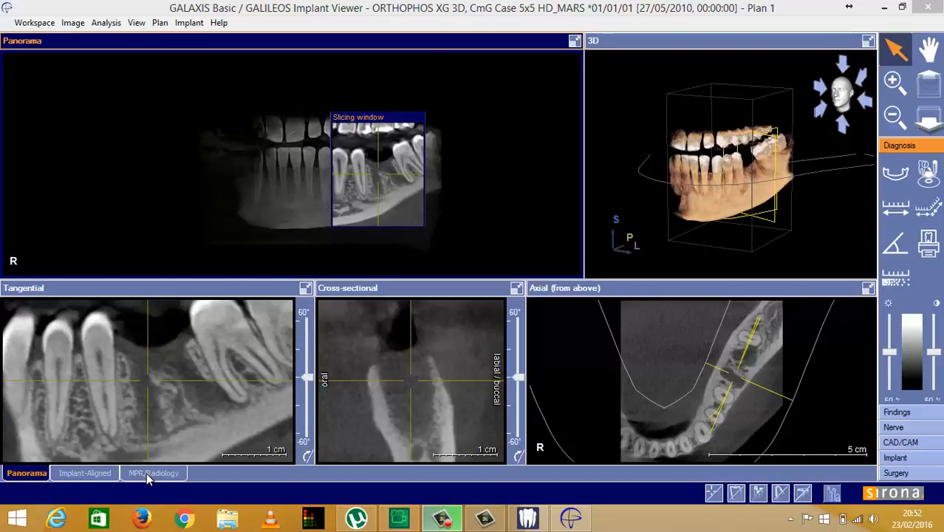
Step: Show the scan in the MPR/Radiology layout and open the Findings panel
{"action": "left_click", "coordinate": [153, 472]}
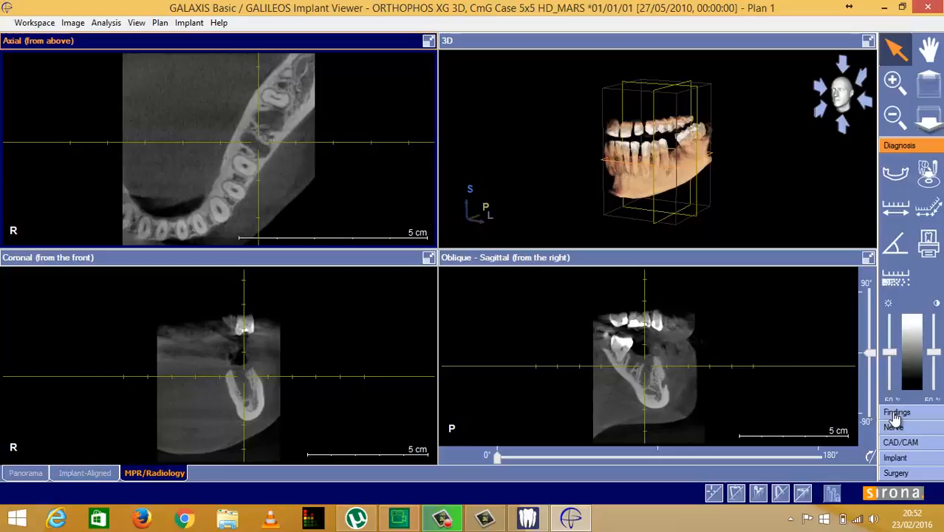
{"action": "left_click", "coordinate": [896, 412]}
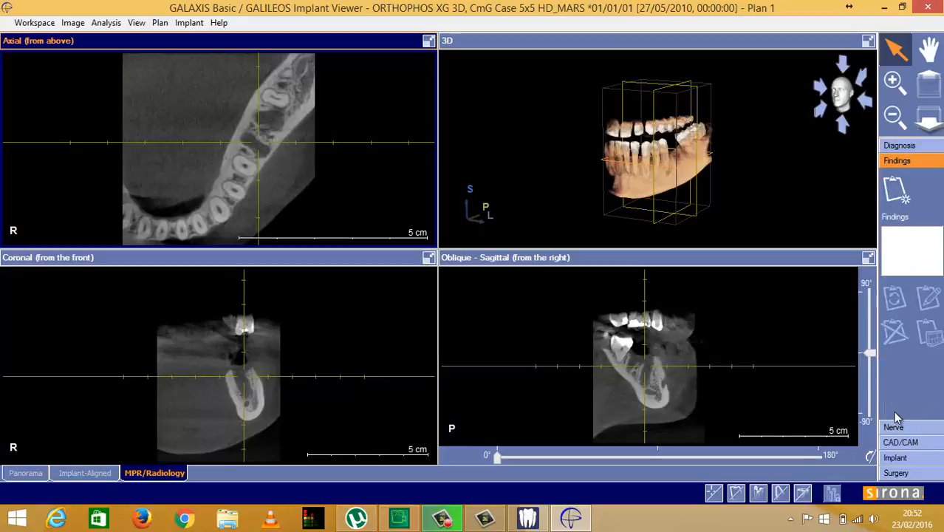
{"action": "mouse_move", "coordinate": [252, 307]}
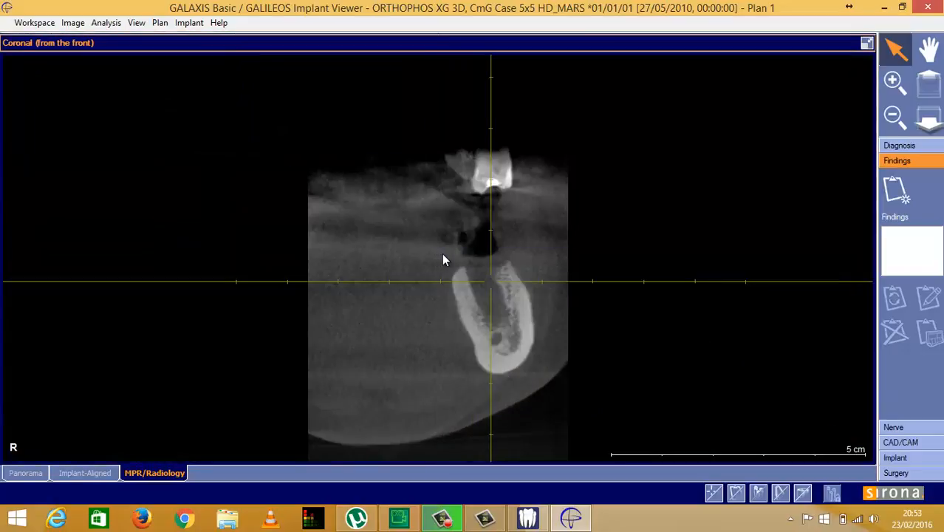
{"action": "mouse_move", "coordinate": [545, 272]}
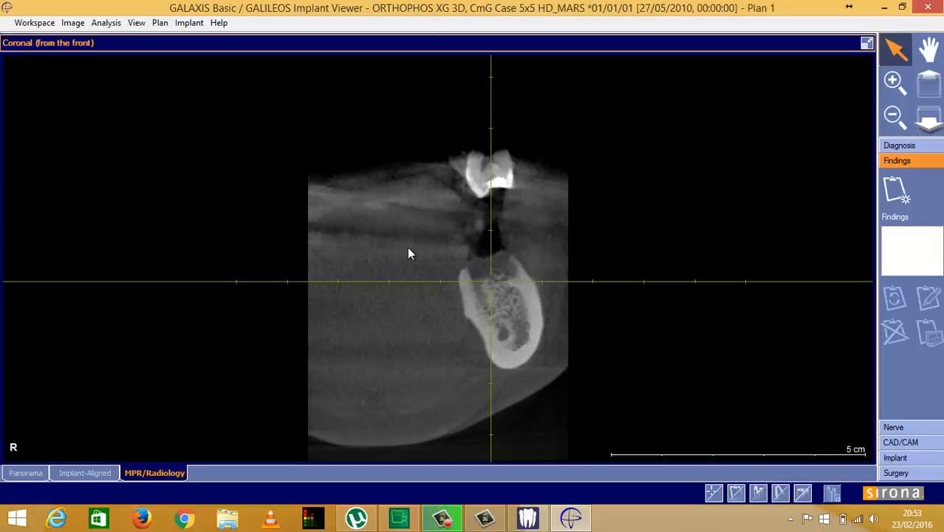
{"action": "mouse_move", "coordinate": [412, 262]}
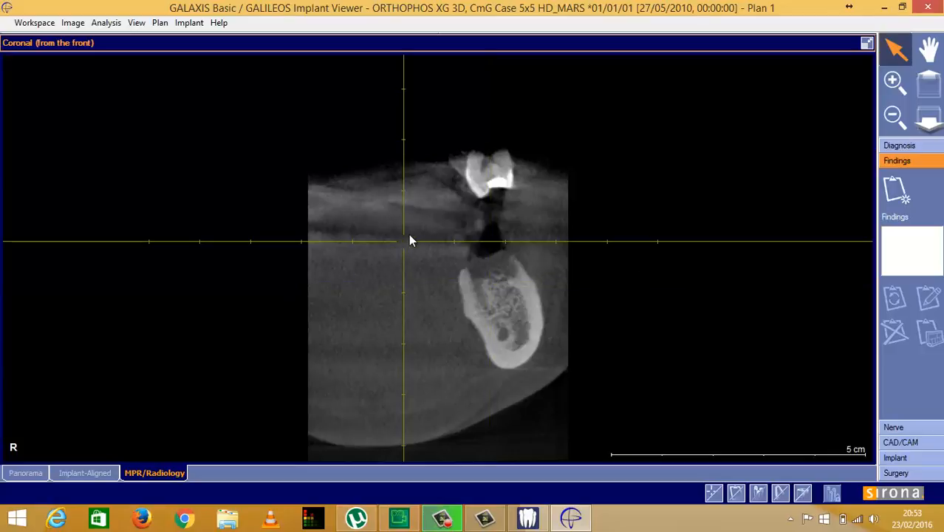
{"action": "mouse_move", "coordinate": [411, 248]}
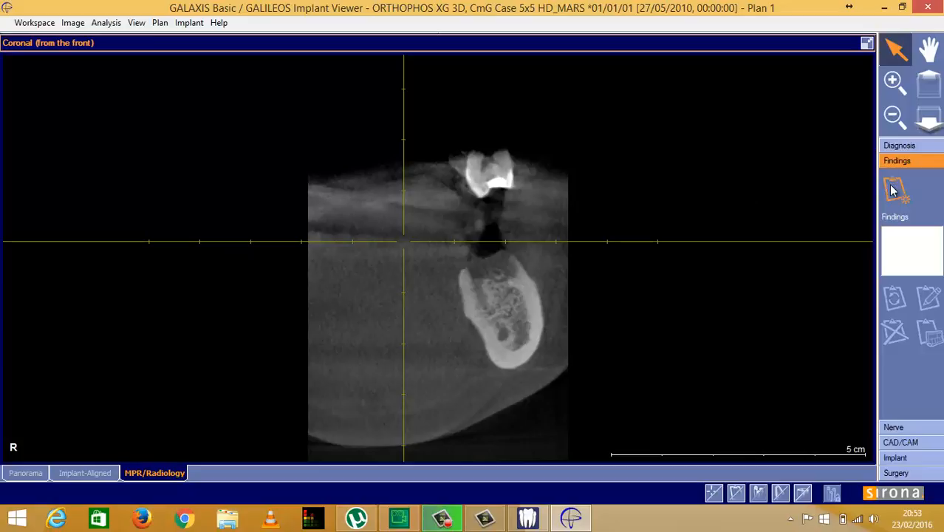
{"action": "mouse_move", "coordinate": [894, 193]}
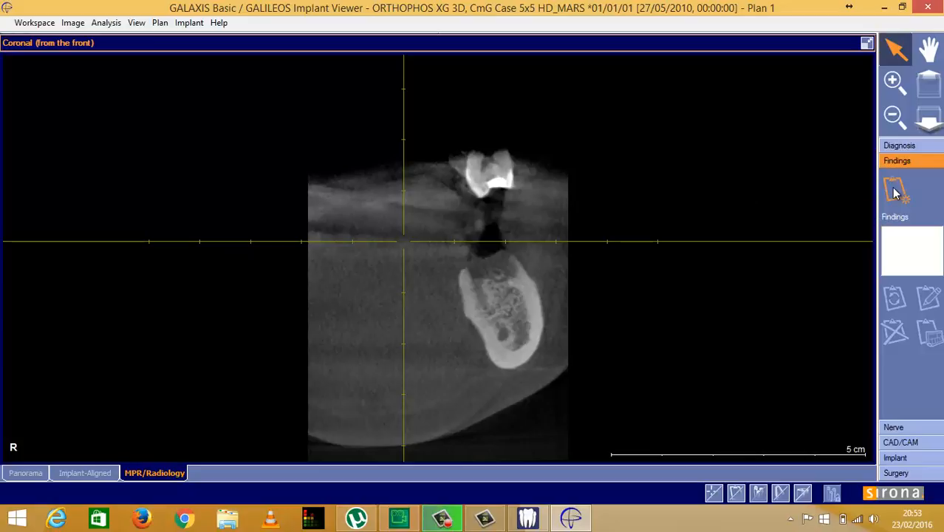
Step: Add finding1 with a description at the crosshair spot, checking Advanced options
{"action": "left_click", "coordinate": [893, 191]}
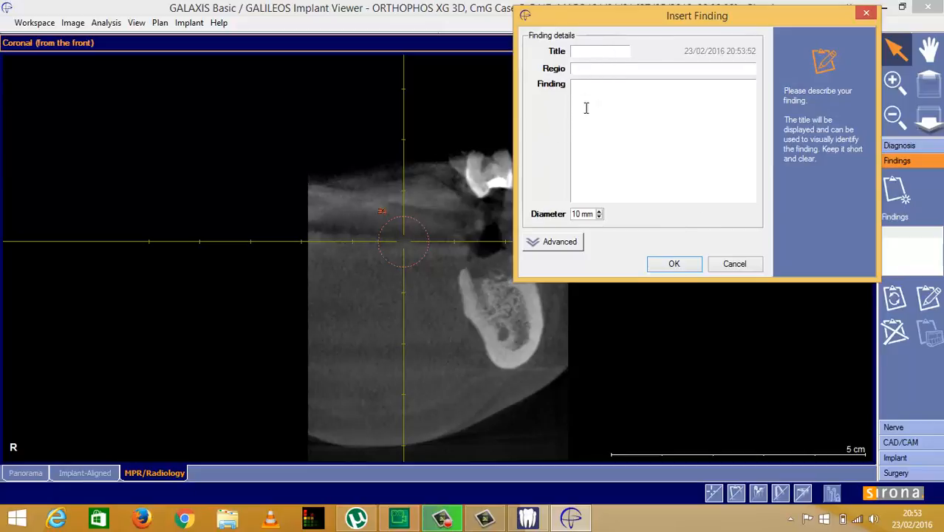
{"action": "mouse_move", "coordinate": [587, 122]}
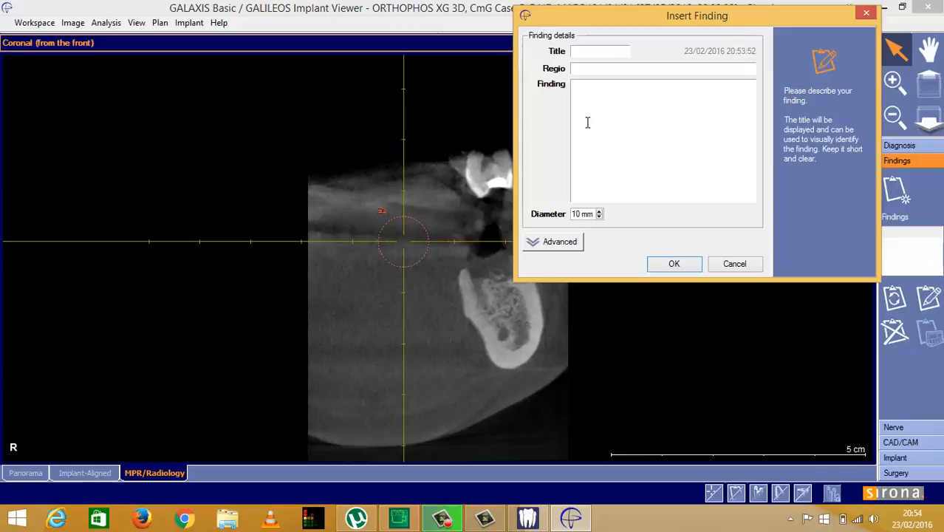
{"action": "type", "text": "finding1"}
{"action": "type", "text": "dkf"}
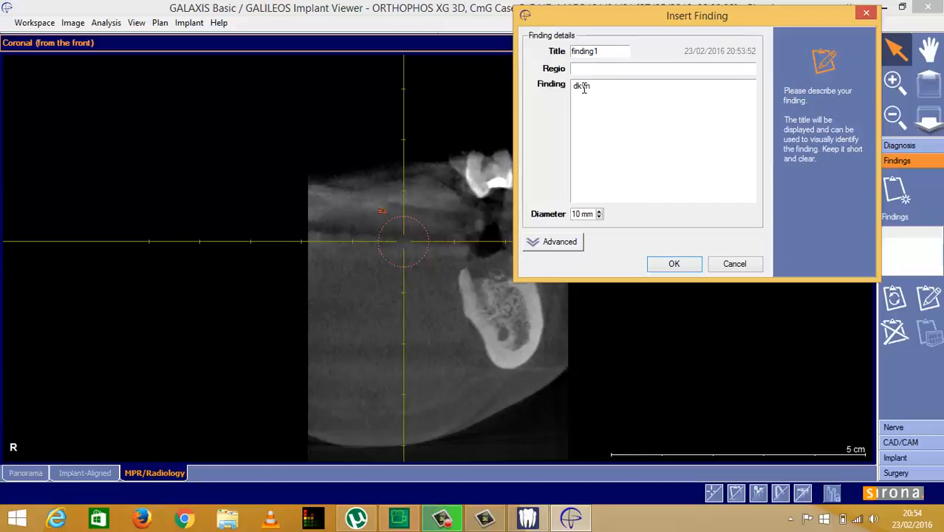
{"action": "type", "text": "nalkvjnalkjvn"}
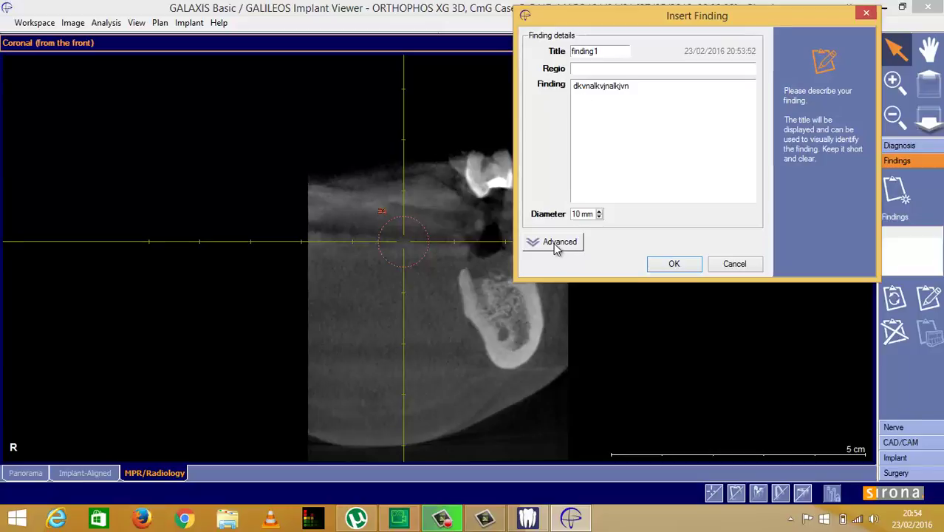
{"action": "left_click", "coordinate": [557, 242]}
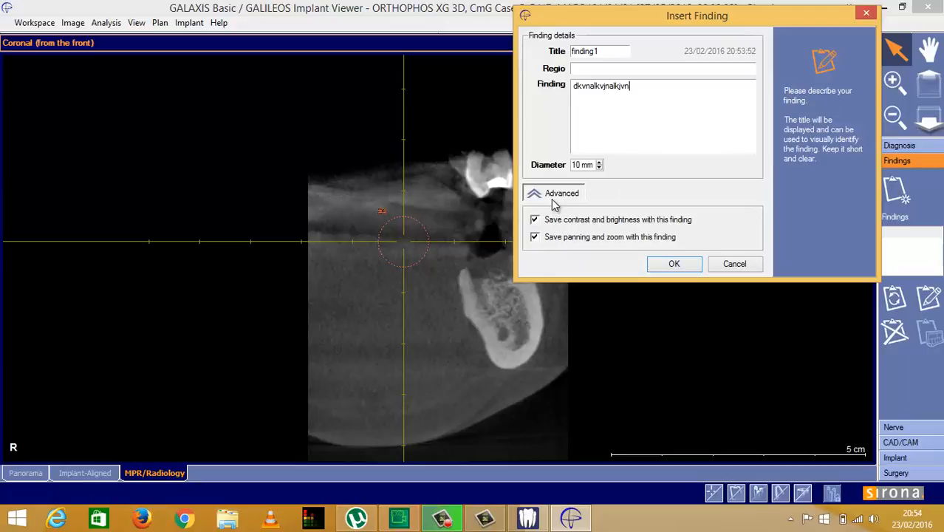
{"action": "left_click", "coordinate": [553, 193]}
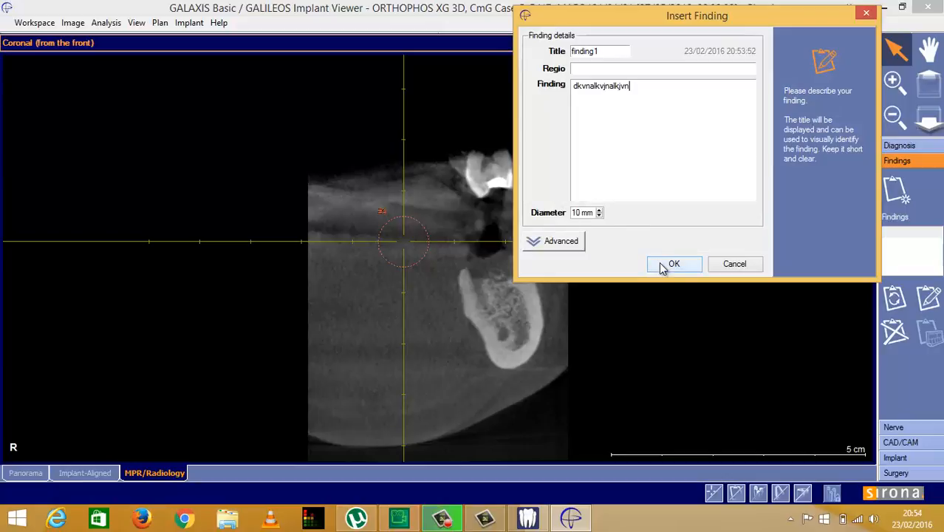
{"action": "left_click", "coordinate": [673, 263]}
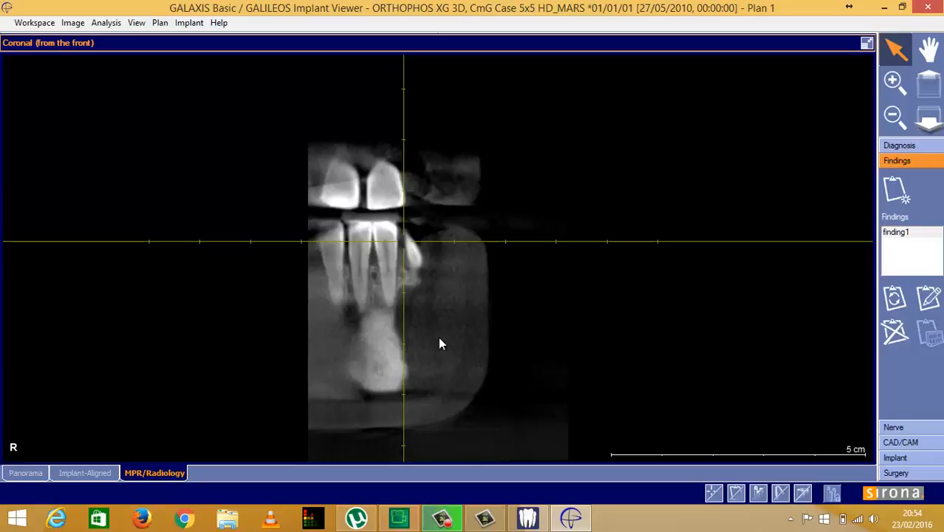
{"action": "mouse_move", "coordinate": [434, 343]}
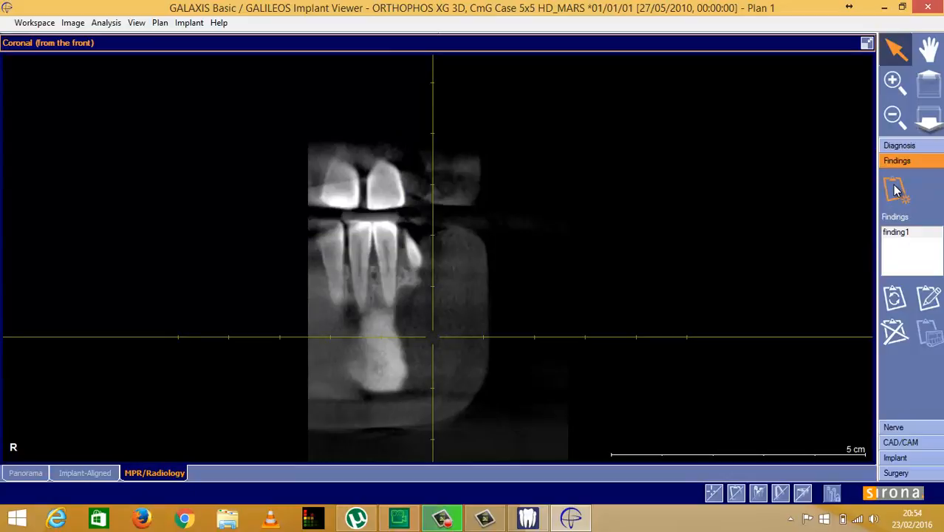
Step: Start a second blank finding at the new spot below the front tooth roots
{"action": "left_click", "coordinate": [894, 189]}
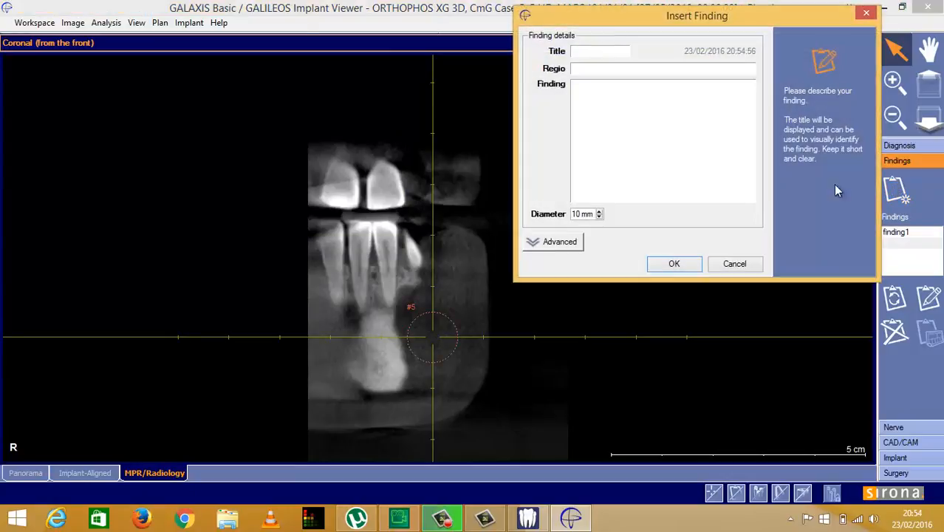
Step: Save finding2 with a short description on the coronal slice
{"action": "type", "text": "f"}
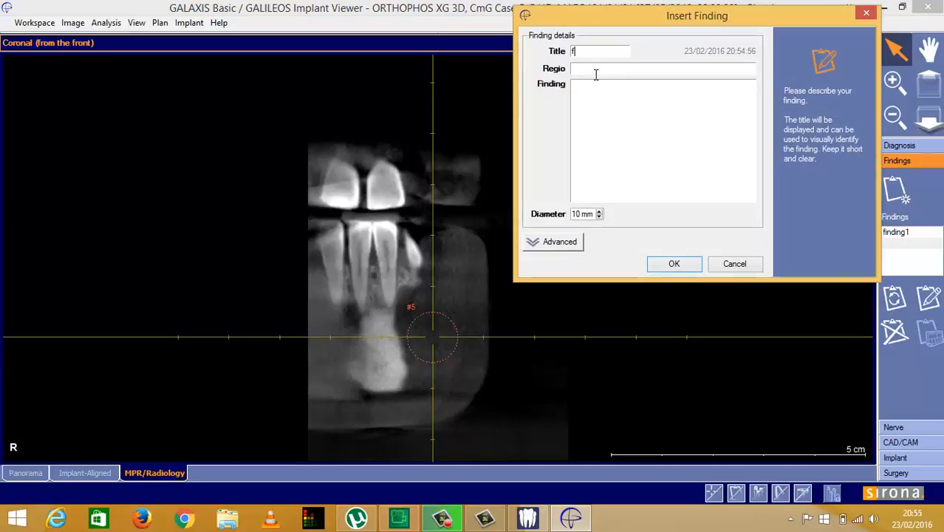
{"action": "type", "text": "inding2"}
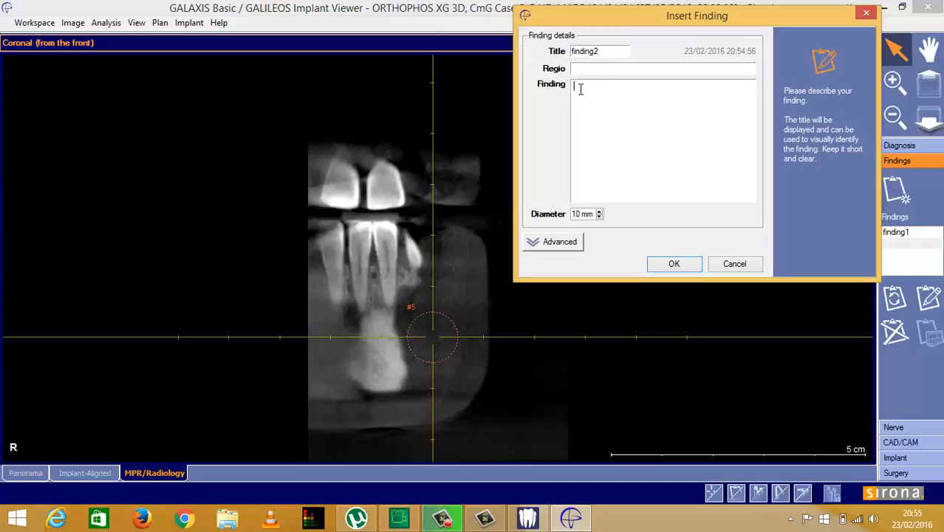
{"action": "type", "text": "bnsjbnsljnb"}
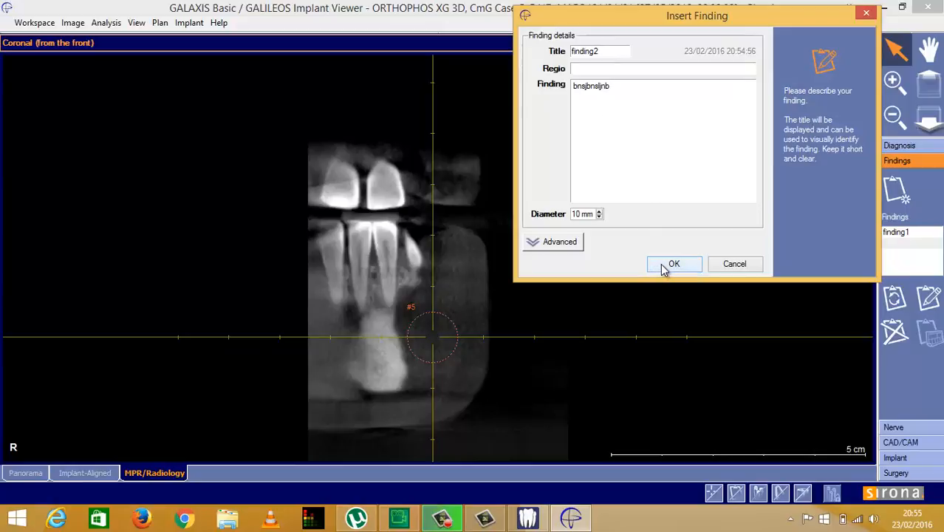
{"action": "left_click", "coordinate": [673, 264]}
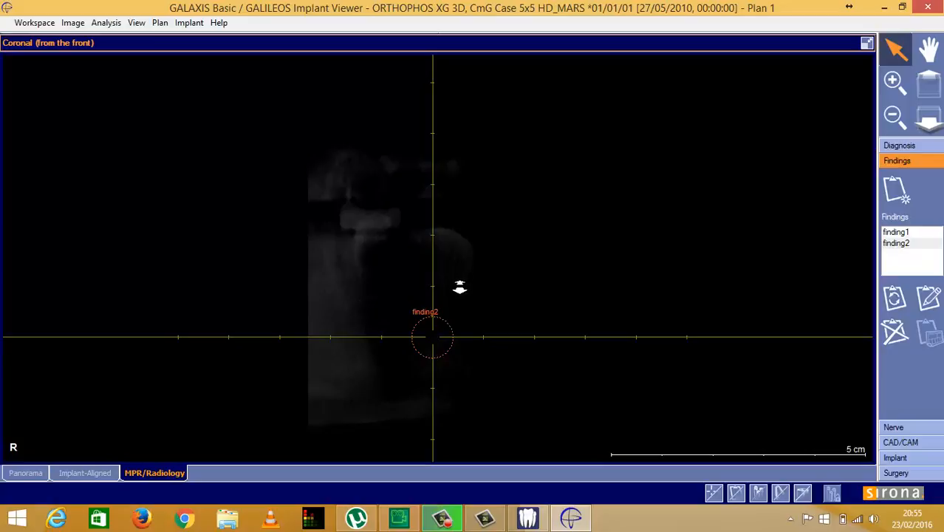
{"action": "mouse_move", "coordinate": [458, 353]}
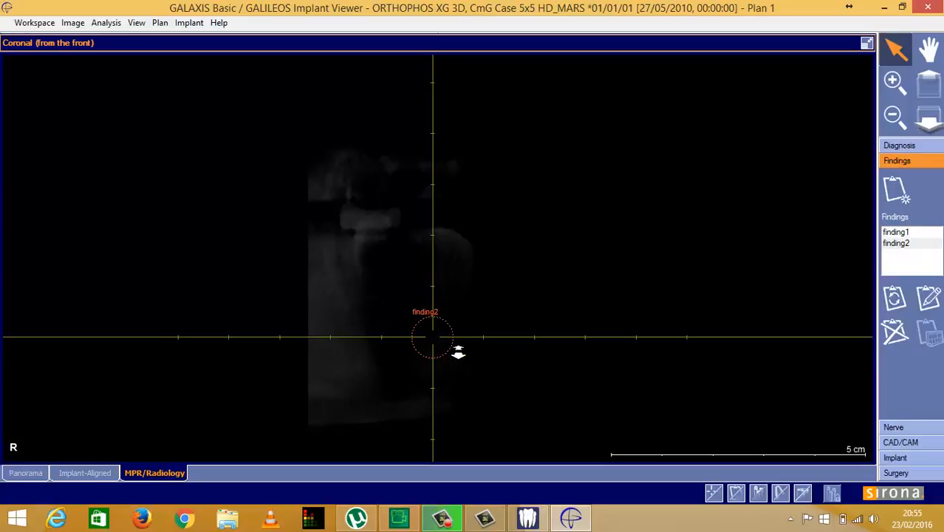
{"action": "mouse_move", "coordinate": [455, 419]}
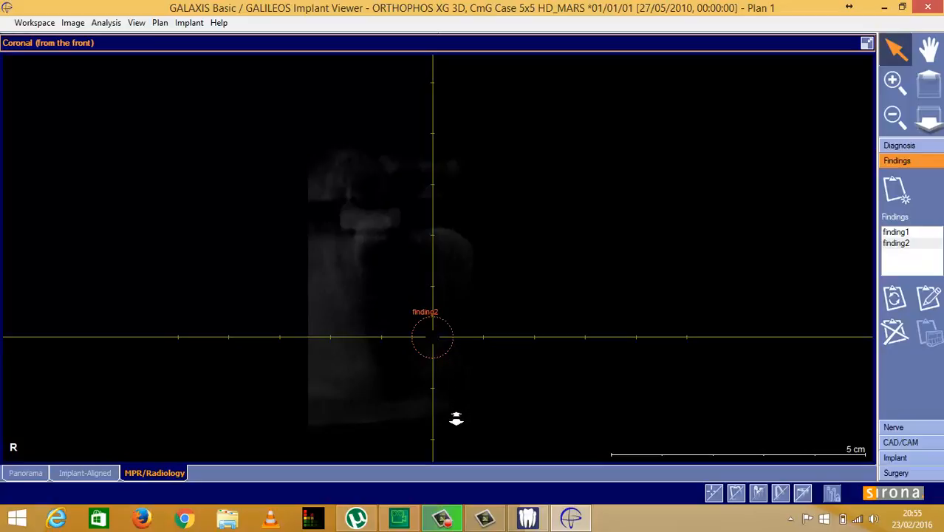
{"action": "mouse_move", "coordinate": [457, 449]}
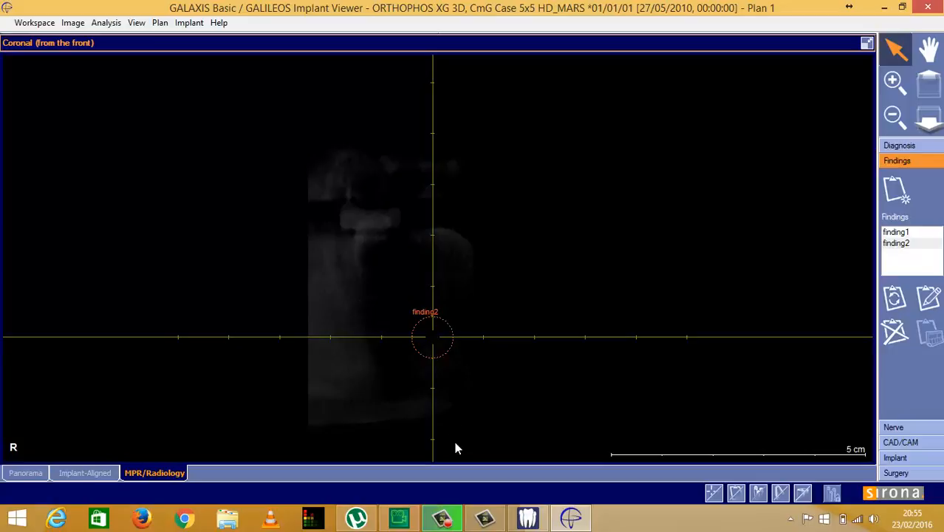
{"action": "mouse_move", "coordinate": [672, 297]}
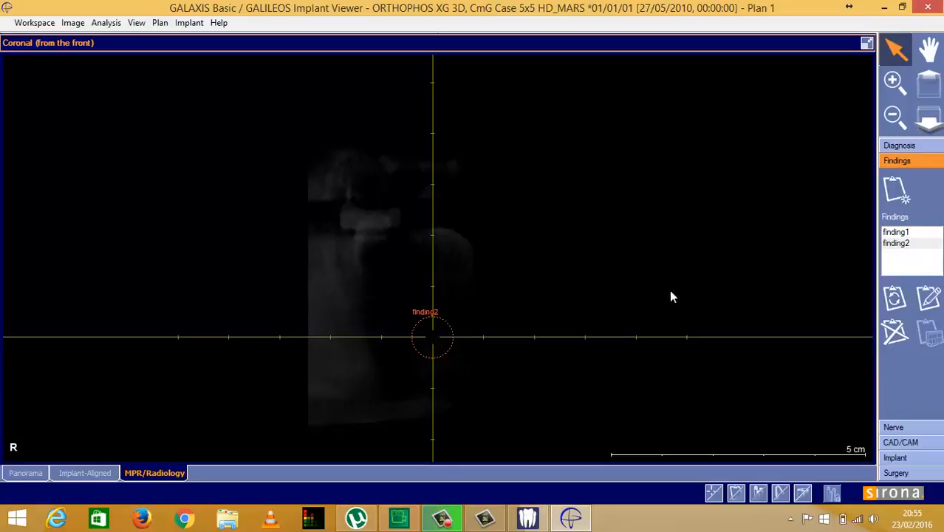
{"action": "left_click", "coordinate": [895, 232]}
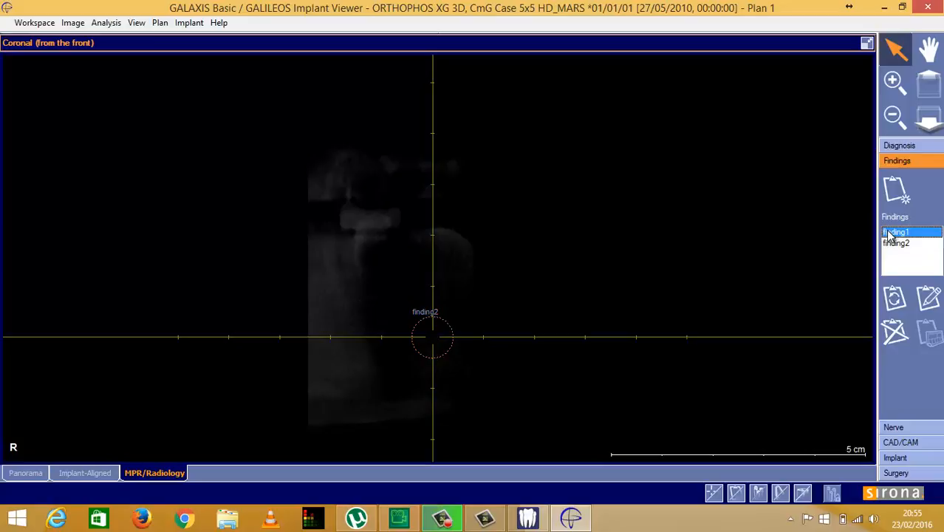
{"action": "left_click", "coordinate": [896, 232]}
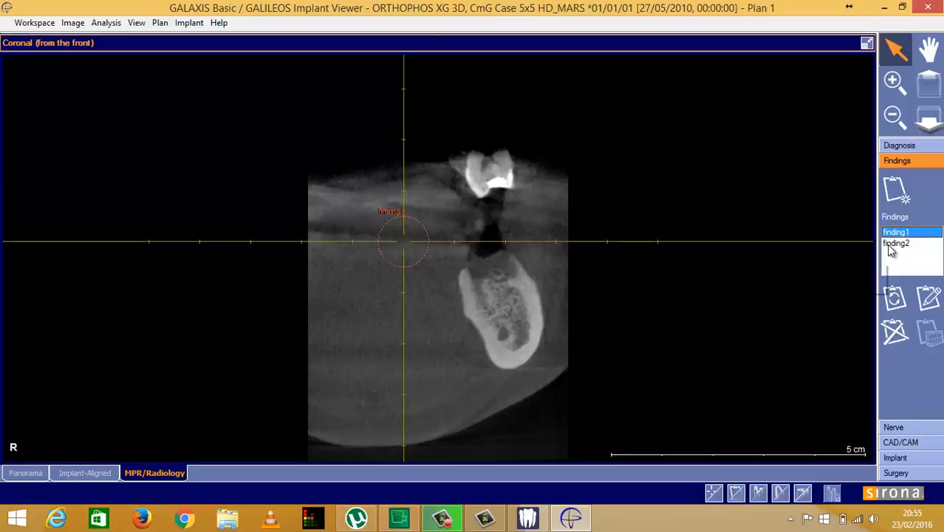
{"action": "left_click", "coordinate": [896, 243]}
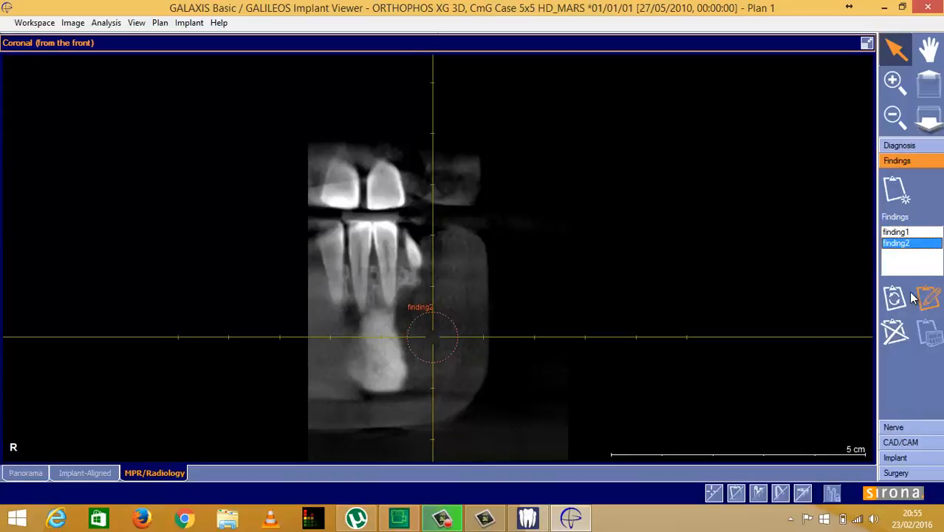
{"action": "mouse_move", "coordinate": [927, 301]}
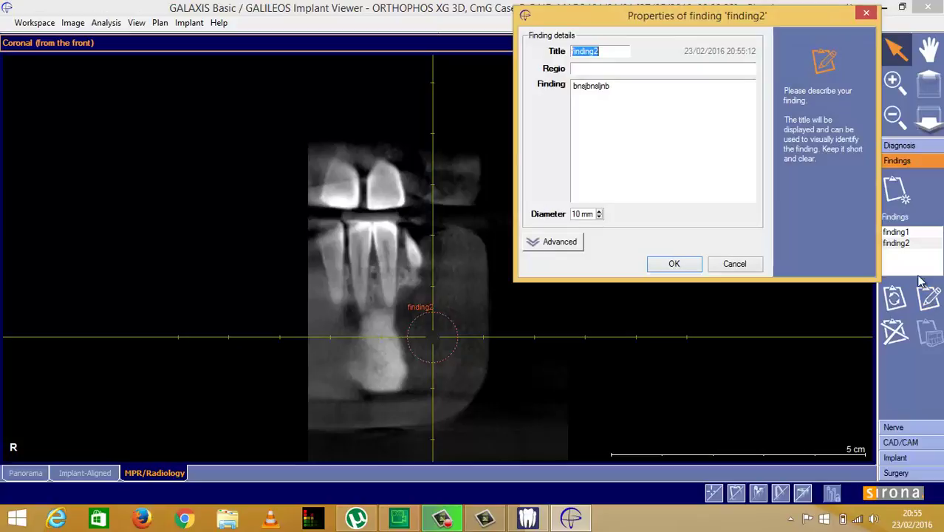
{"action": "mouse_move", "coordinate": [865, 11]}
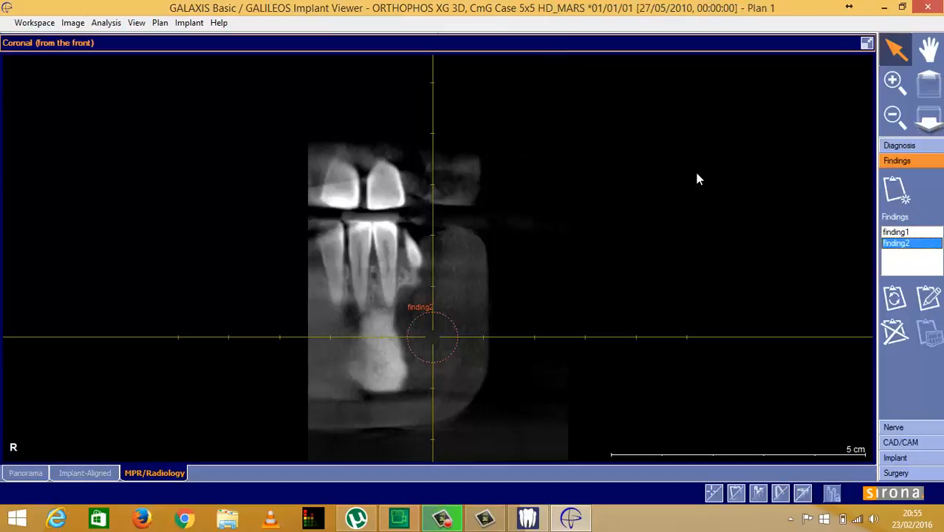
{"action": "mouse_move", "coordinate": [470, 323]}
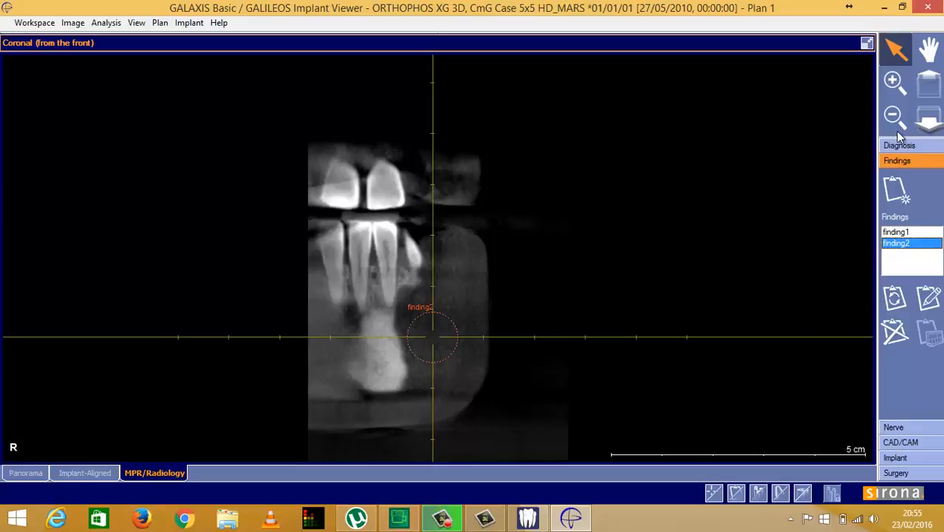
Step: Return the right-hand panel to the Diagnosis tools
{"action": "left_click", "coordinate": [909, 144]}
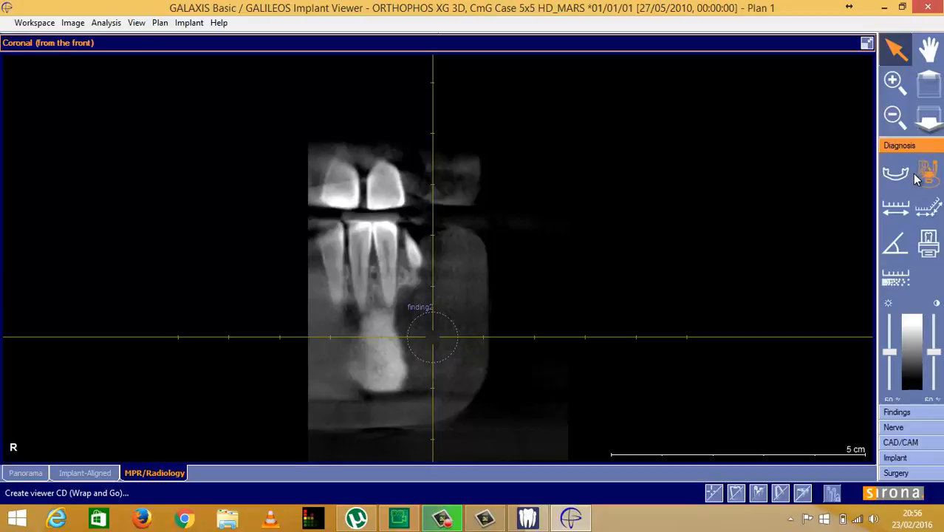
{"action": "mouse_move", "coordinate": [926, 181]}
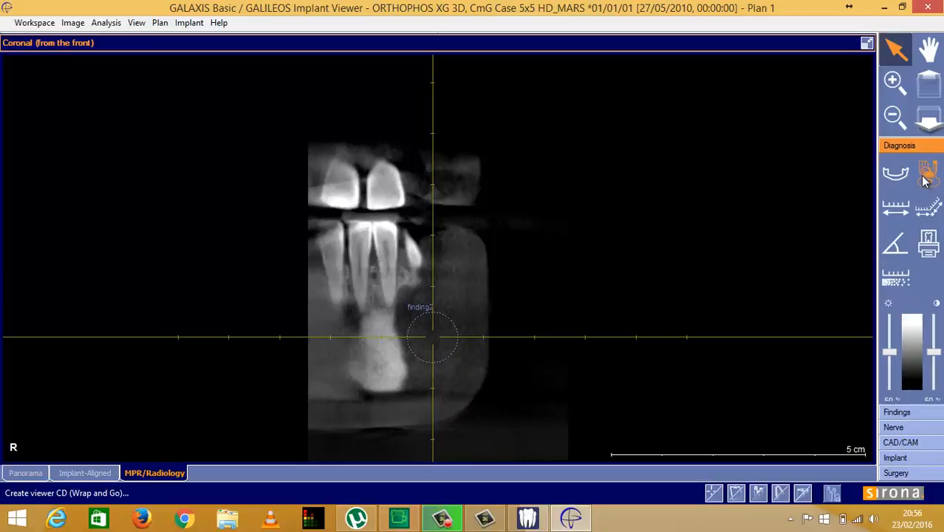
{"action": "mouse_move", "coordinate": [929, 173]}
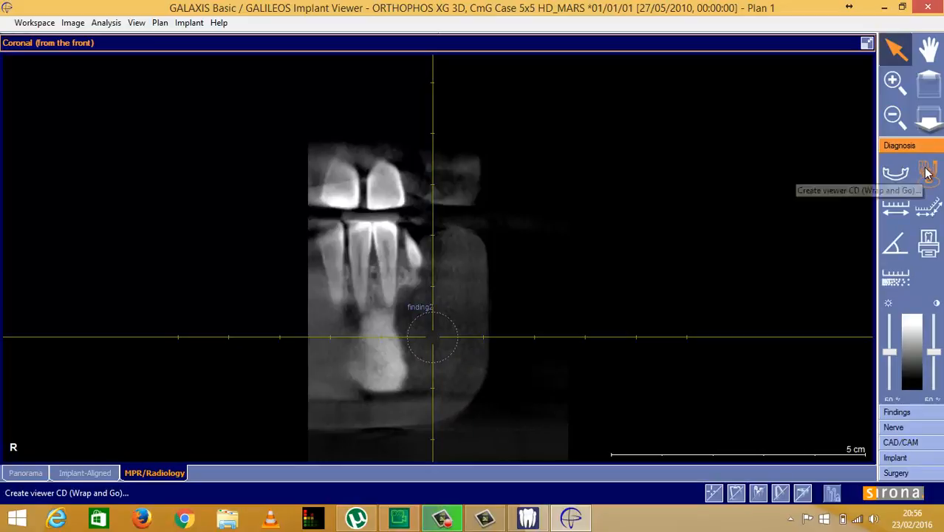
Step: Launch Create viewer CD (Wrap and Go) from the Diagnosis panel
{"action": "left_click", "coordinate": [925, 172]}
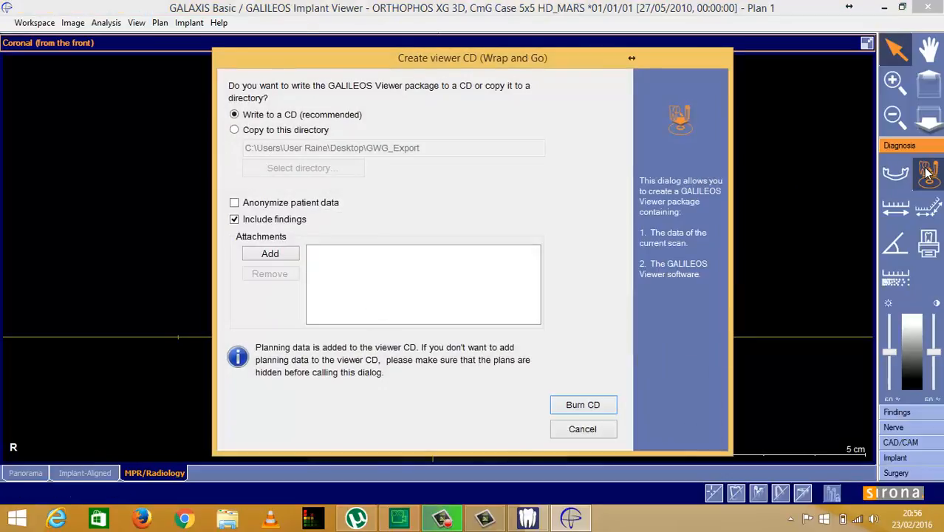
{"action": "mouse_move", "coordinate": [241, 121]}
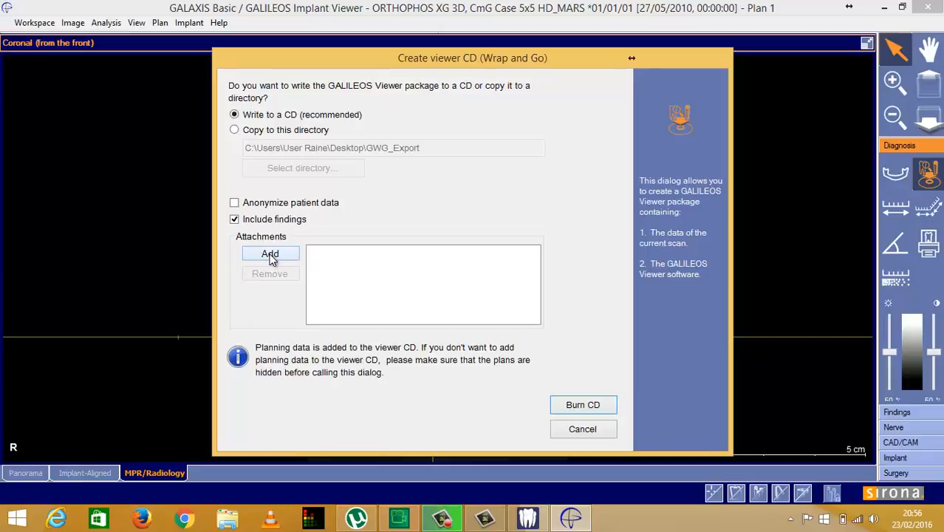
{"action": "mouse_move", "coordinate": [571, 408]}
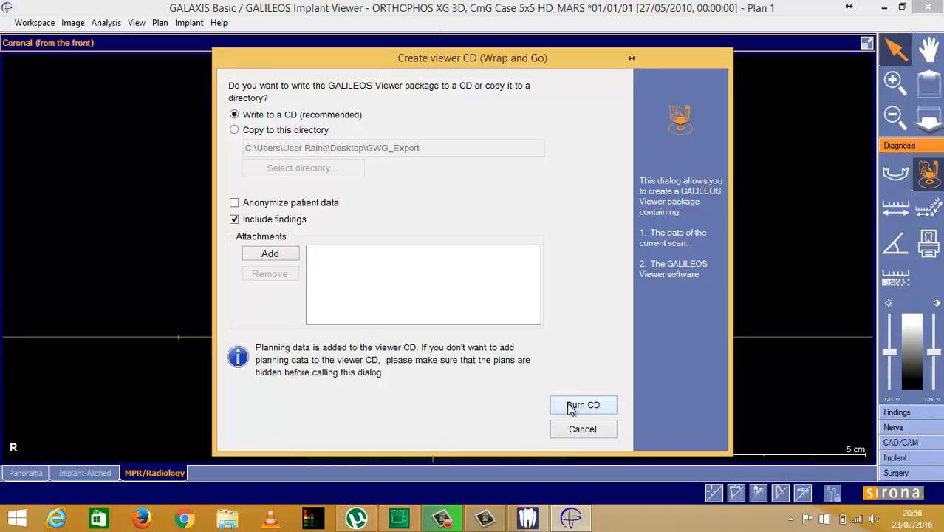
{"action": "mouse_move", "coordinate": [372, 295]}
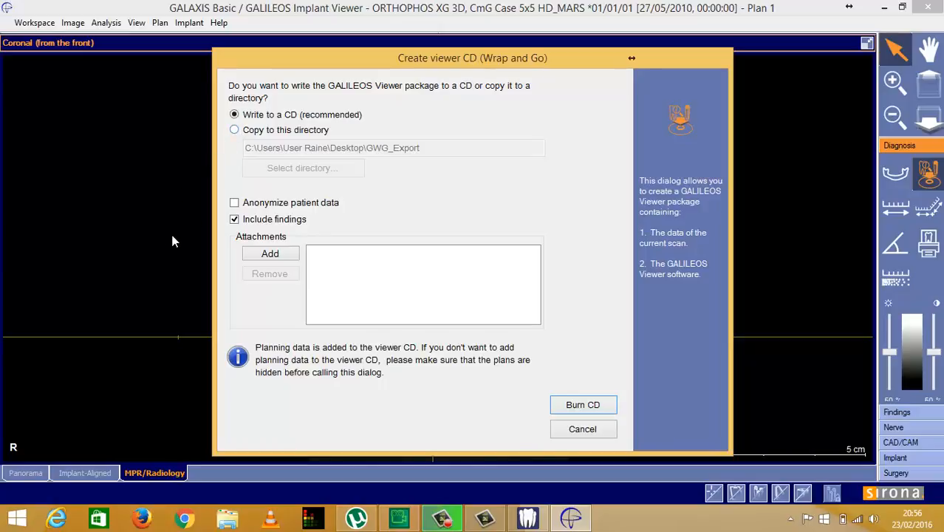
{"action": "mouse_move", "coordinate": [565, 440]}
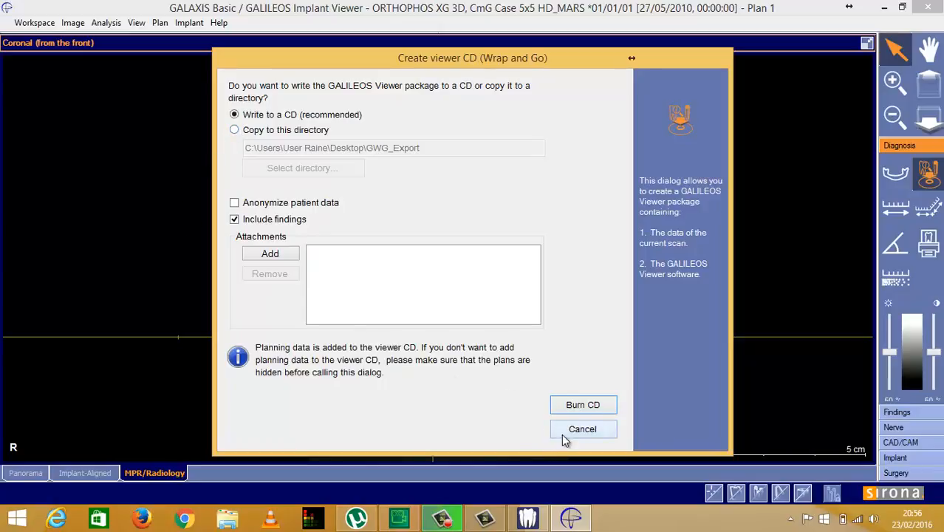